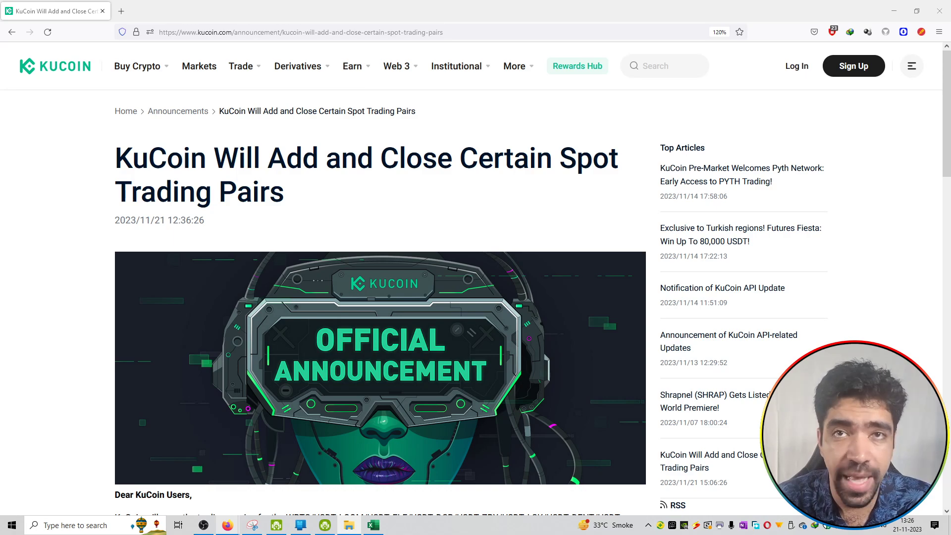
Step: Scroll down to the Trading Pair / Trading Opening Time table for the new USDT pairs
scroll(down, 3)
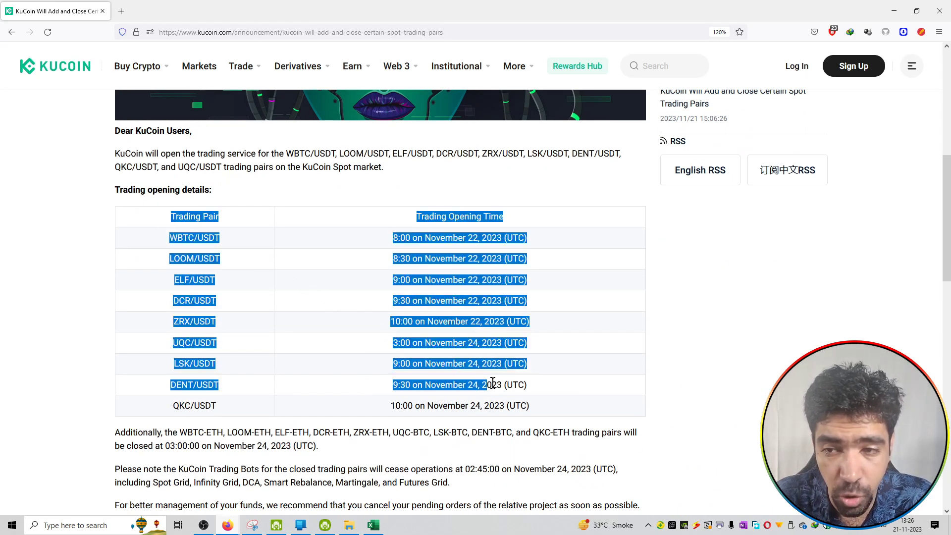
Step: Highlight the nine rows from WBTC/USDT to QKC/USDT with opening times, then clear the highlight
click(177, 237)
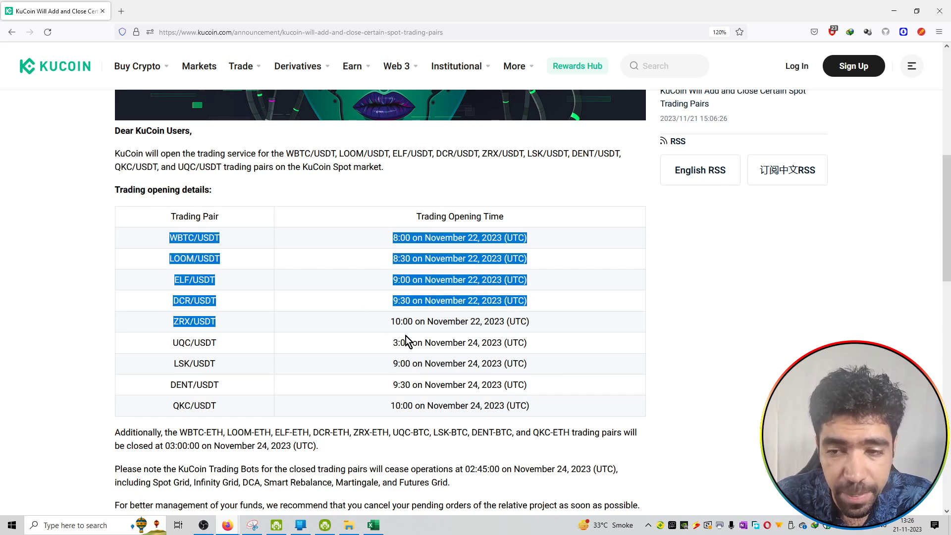
drag(406, 340, 494, 406)
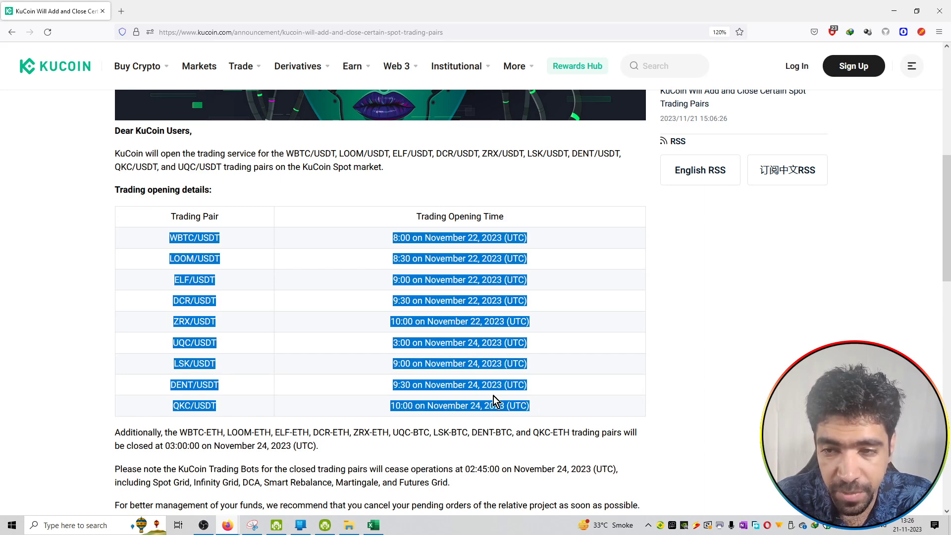
click(360, 303)
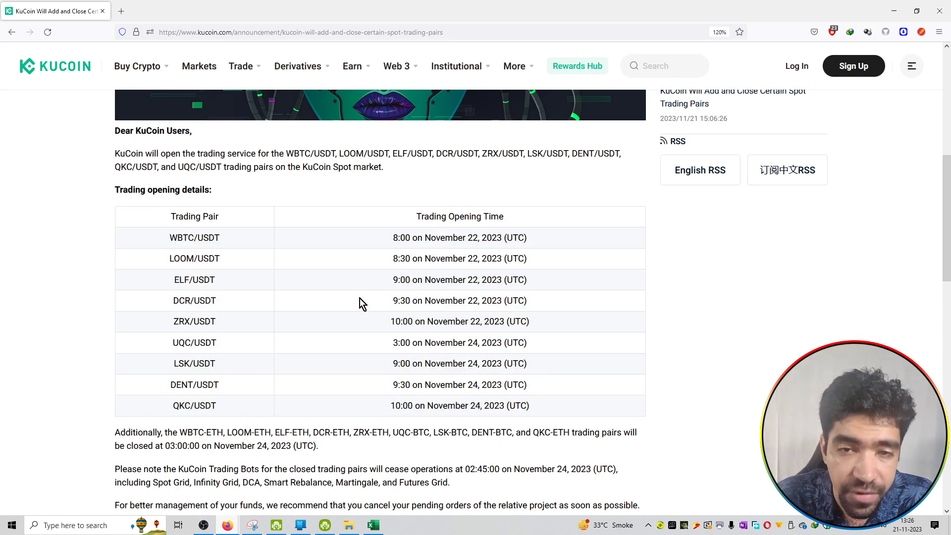
scroll(down, 3)
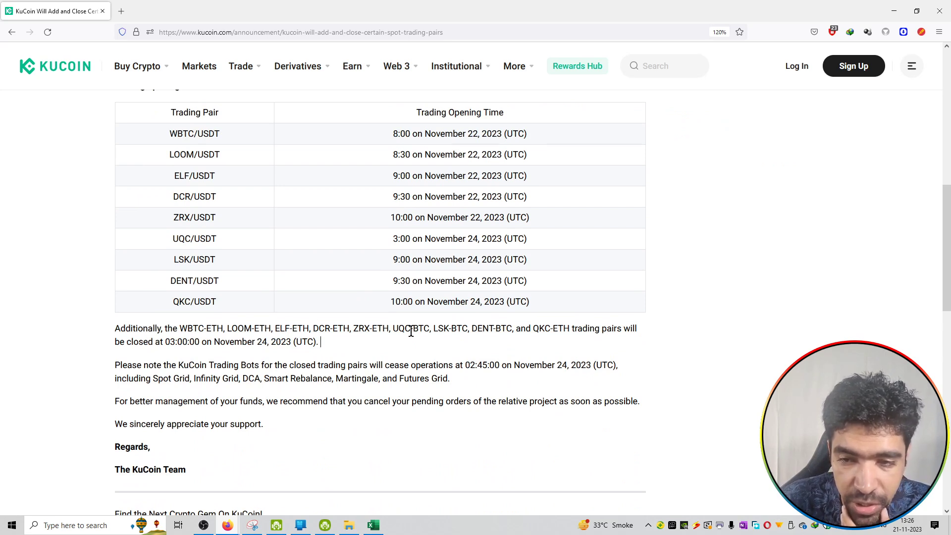
mouse_move(544, 344)
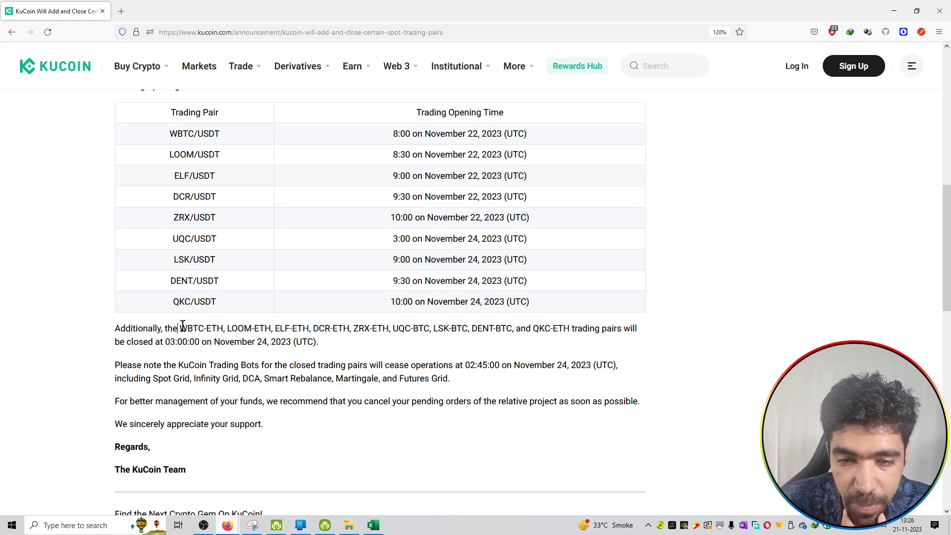
Step: Highlight the WBTC-ETH … QKC-ETH closing list, clear it, and scroll back to the headline
drag(179, 328, 563, 328)
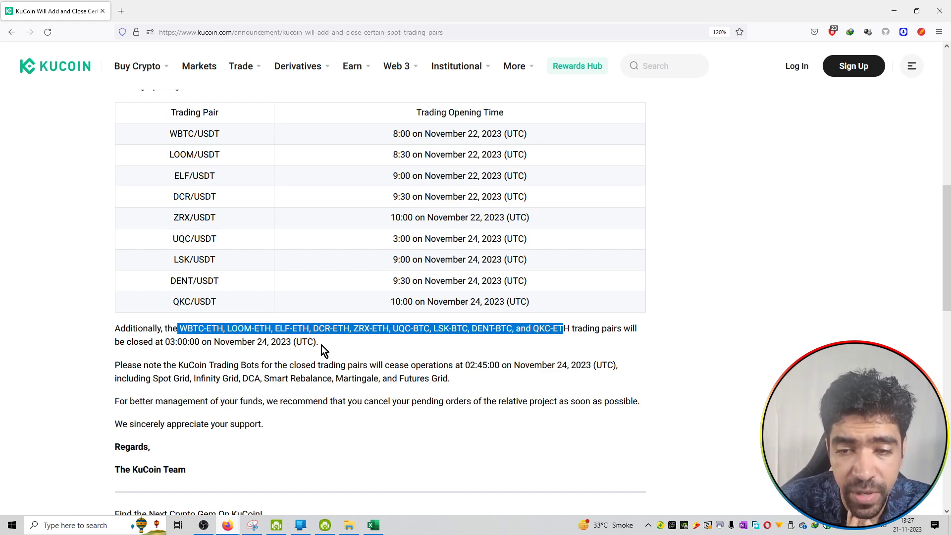
click(907, 525)
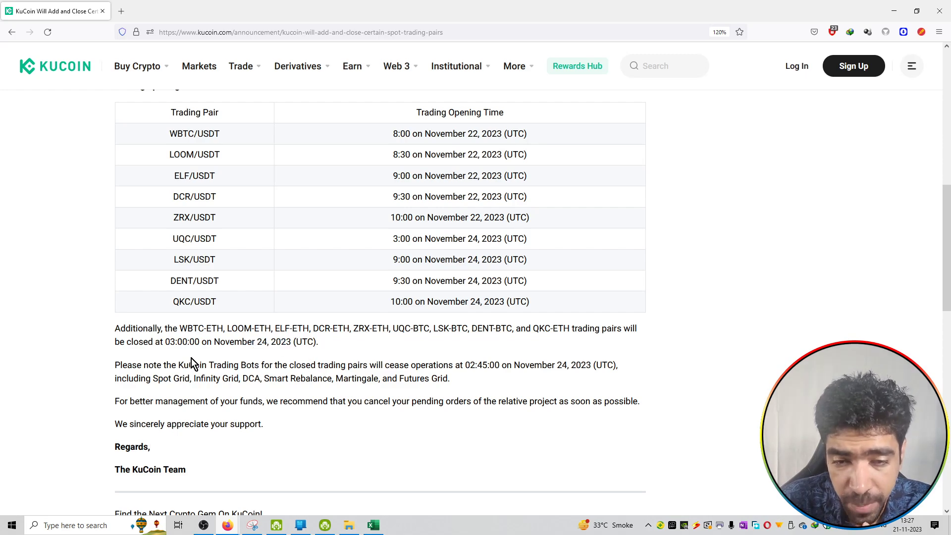
scroll(up, 3)
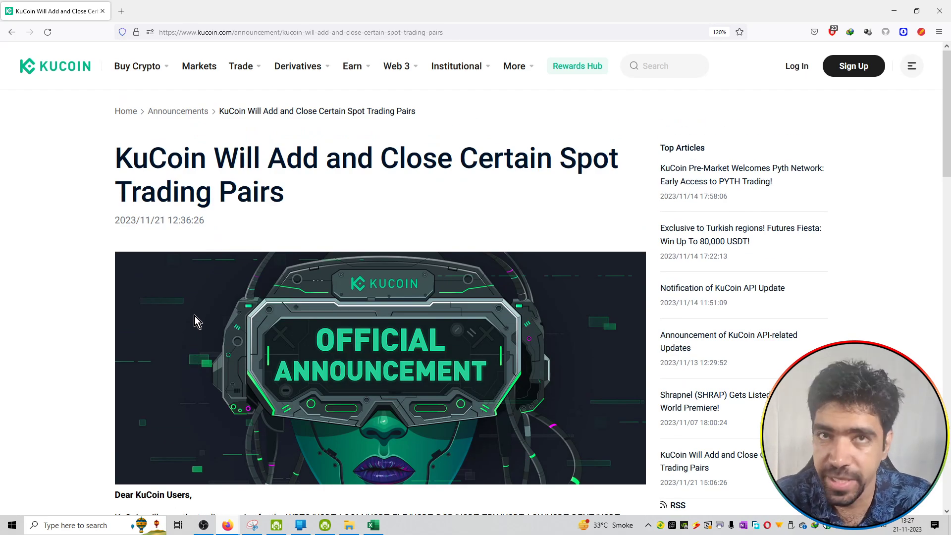